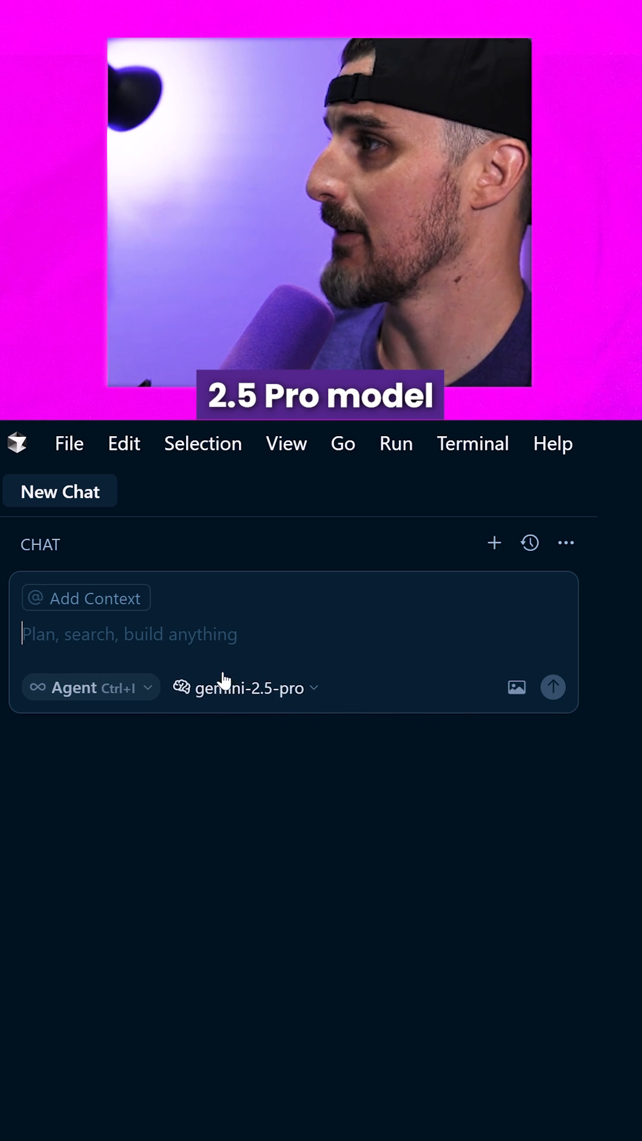
text(Please check for vulnerabilities in the dependencies of all these projects)
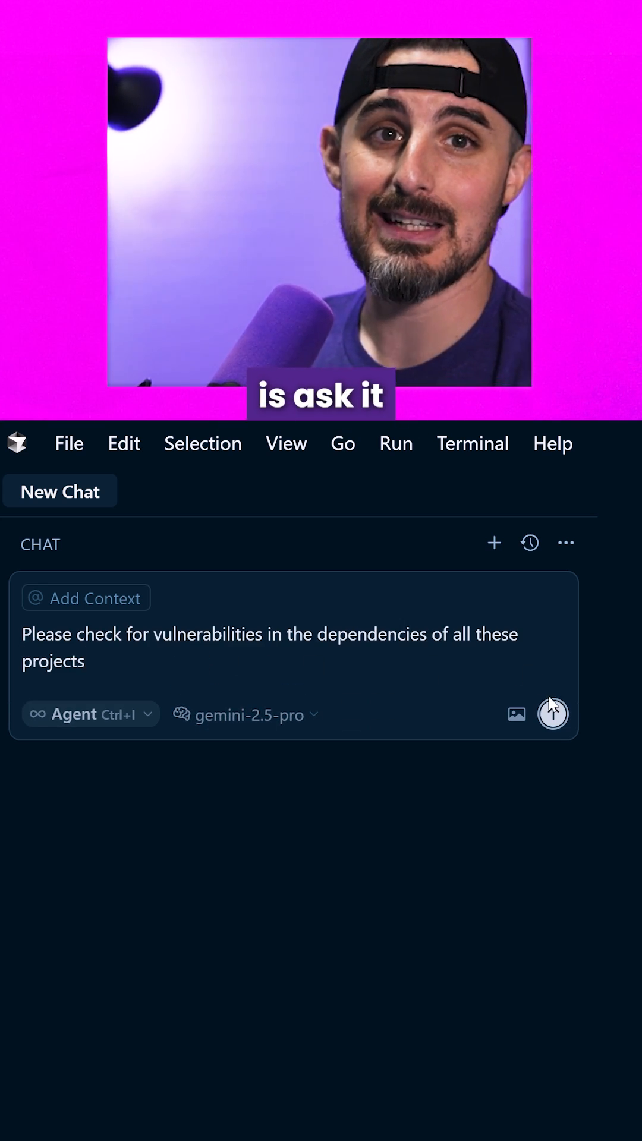